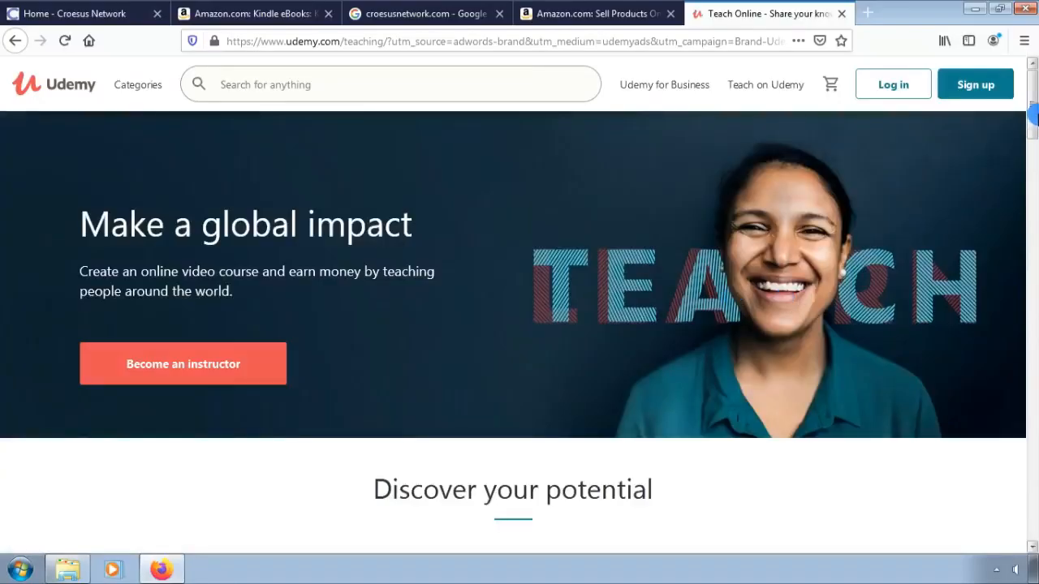
Scroll through the benefits, statistics and support sections to 'Become an instructor today' and choose Get started
scroll(down, 3)
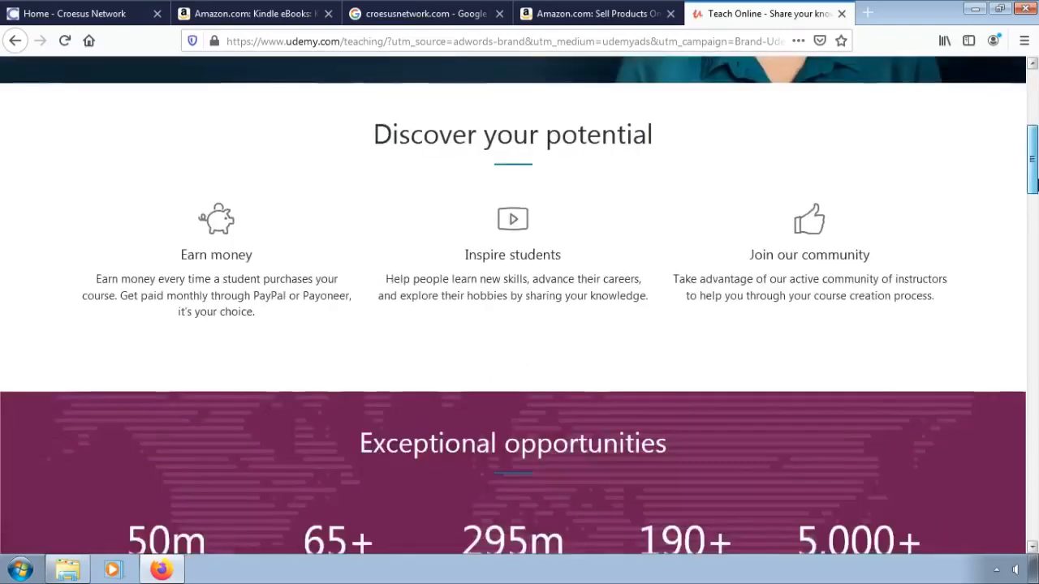
scroll(down, 3)
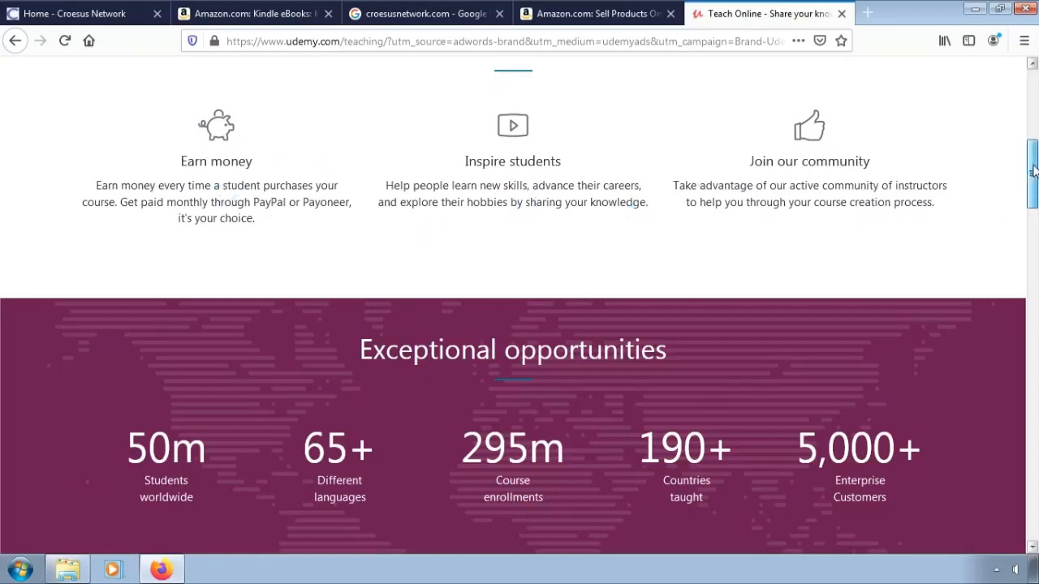
scroll(down, 3)
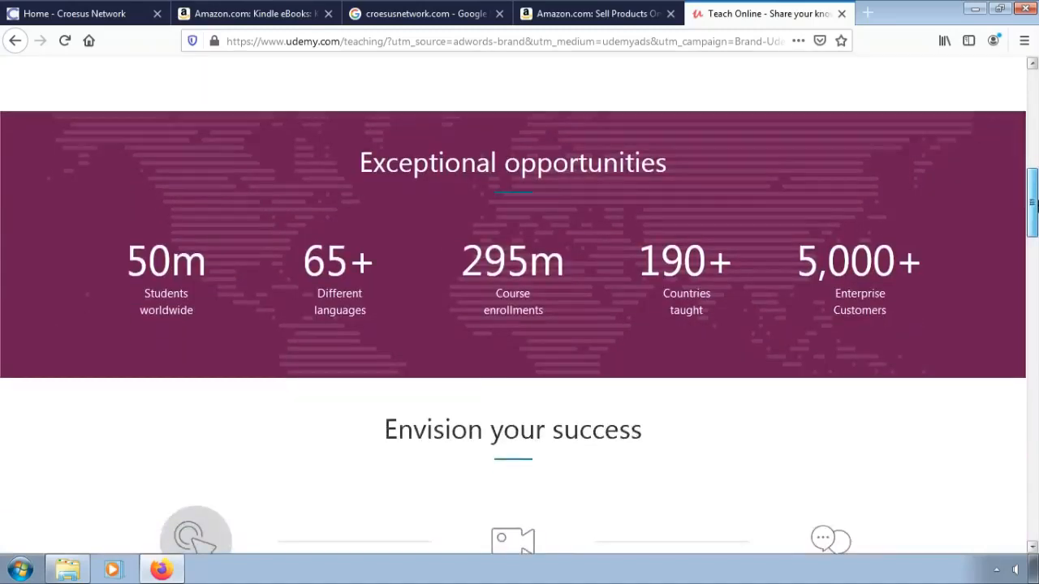
scroll(down, 3)
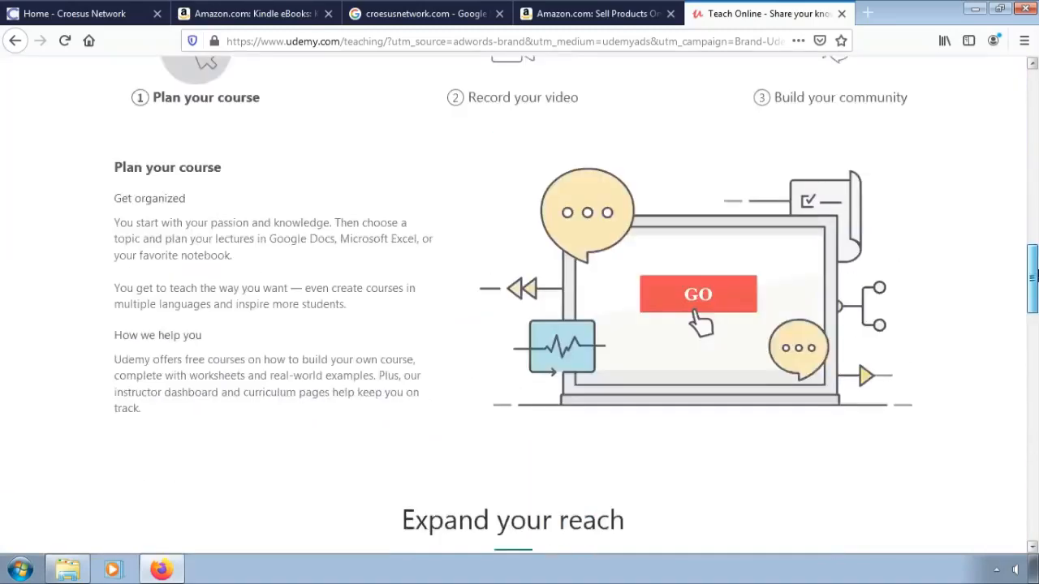
scroll(down, 3)
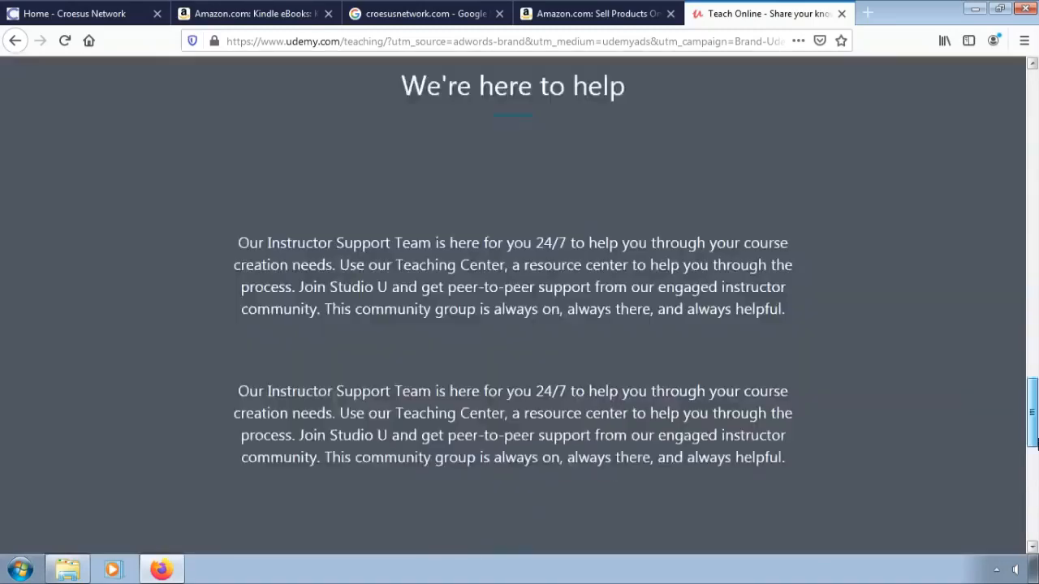
scroll(down, 3)
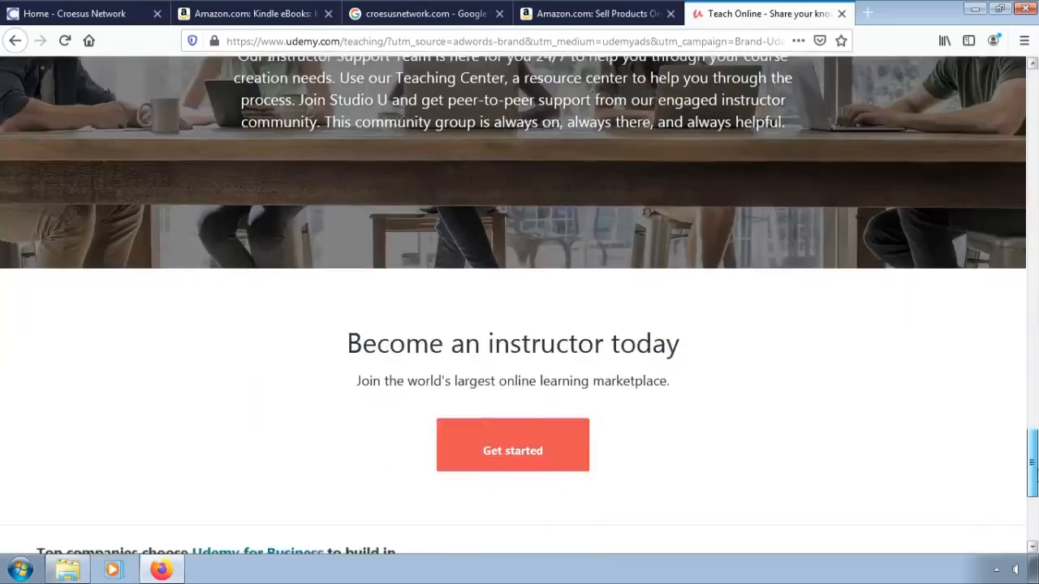
scroll(down, 3)
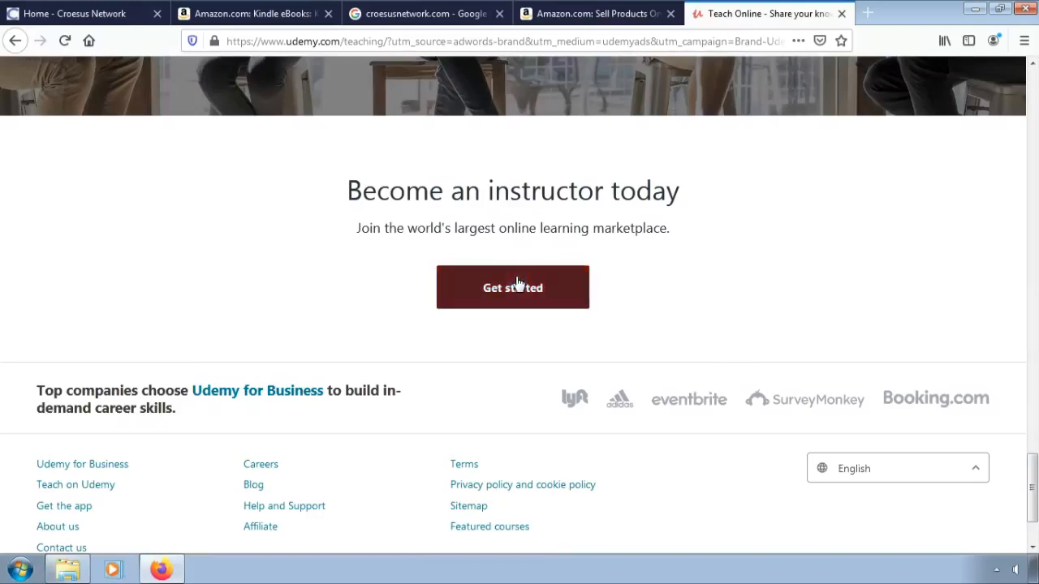
click(513, 286)
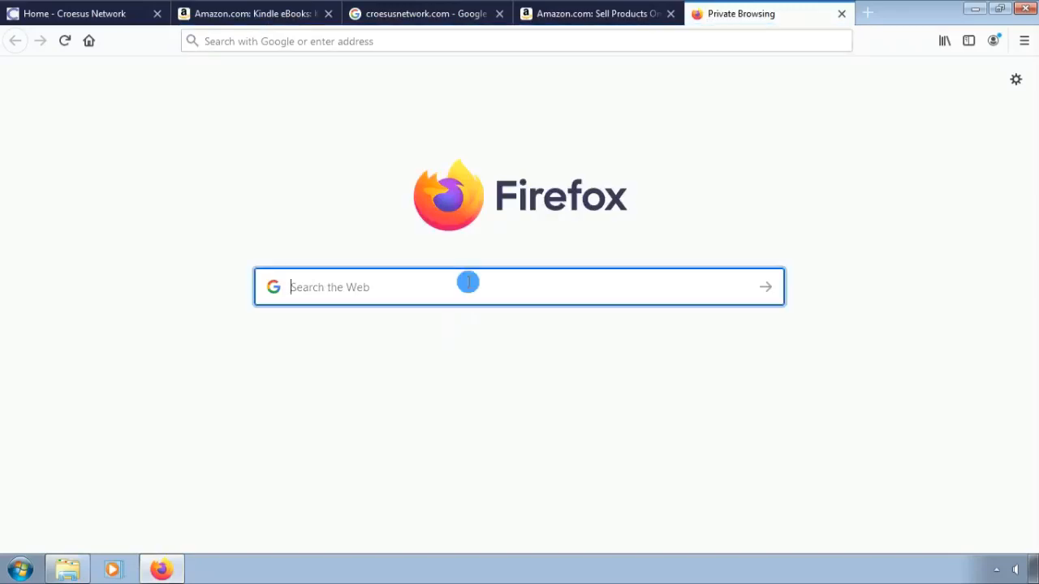
Search Google for 'Udemy' and follow the 'Teach the World Online' sitelink under the Udemy ad
text(Ude)
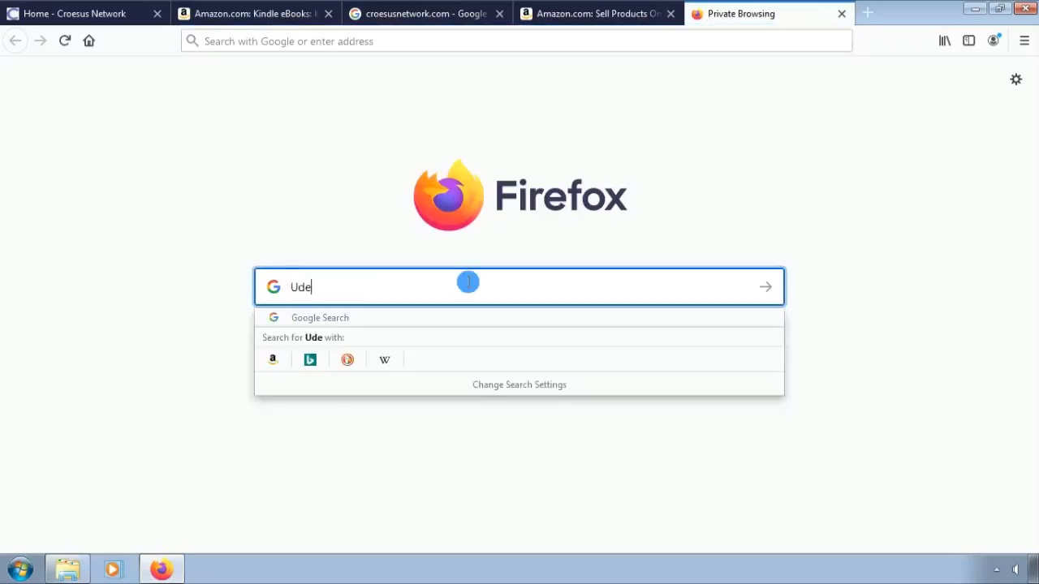
text(my)
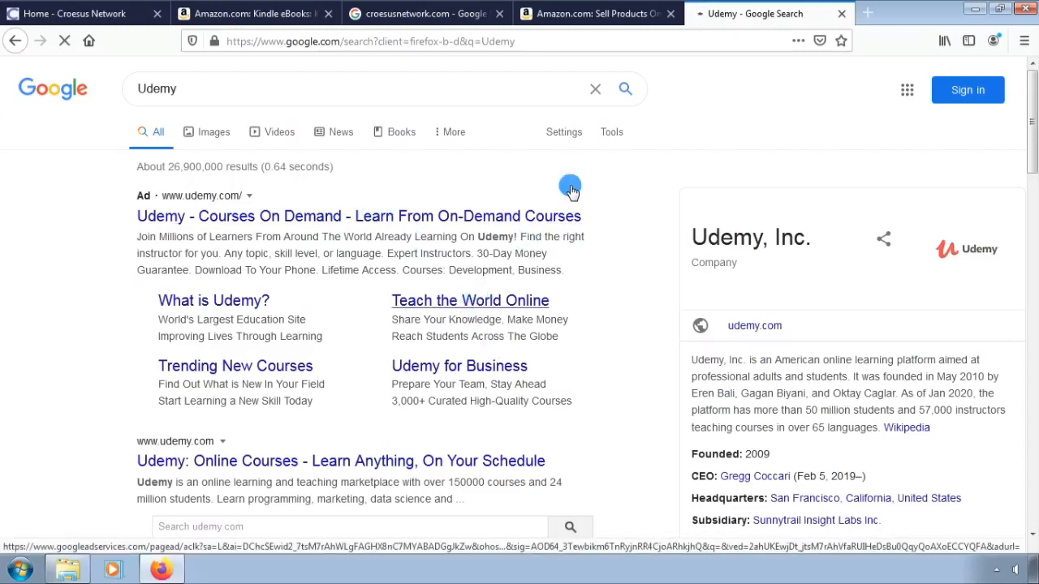
mouse_move(539, 317)
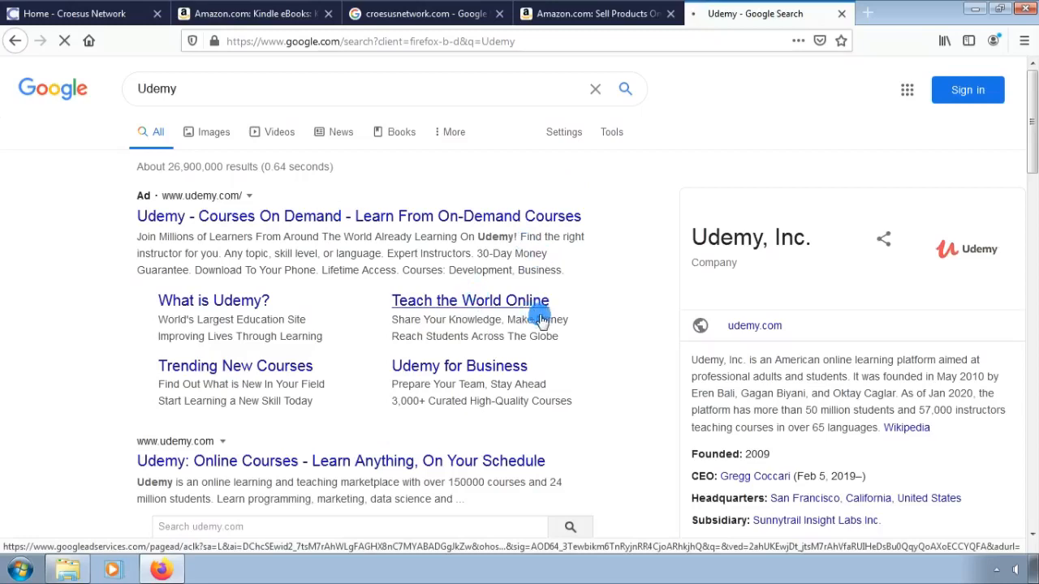
mouse_move(550, 305)
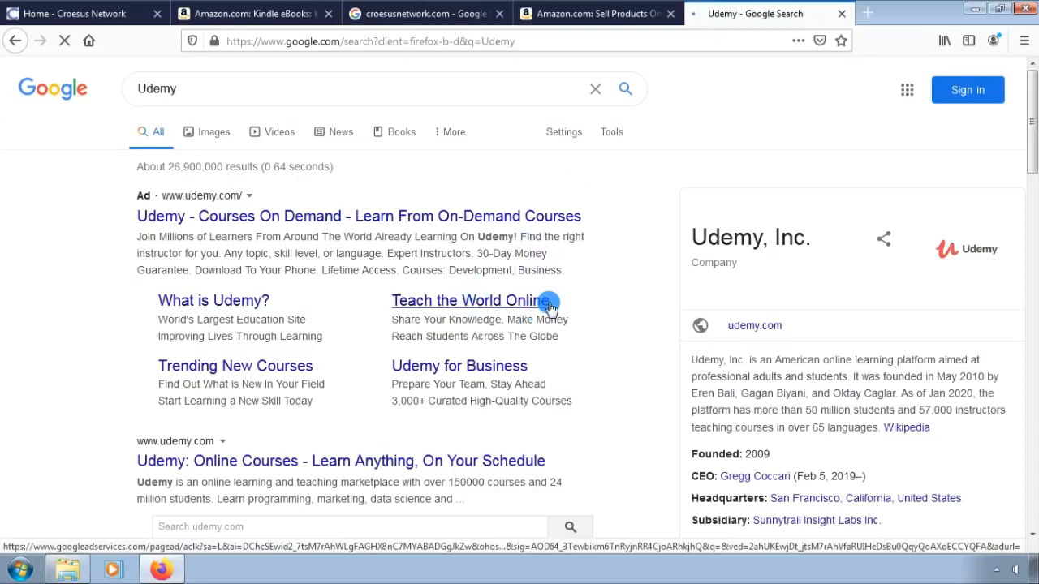
click(465, 300)
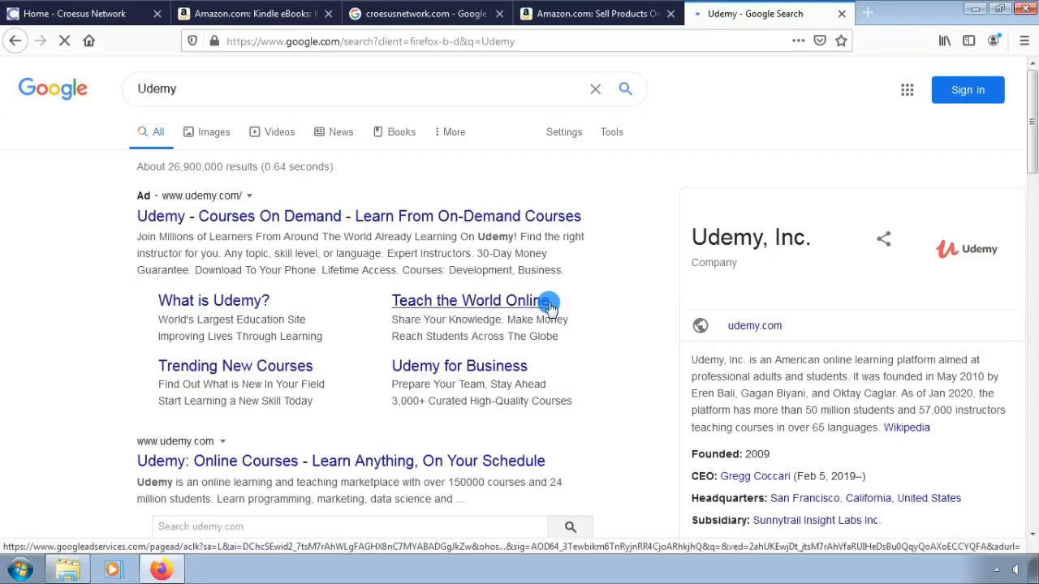
click(464, 300)
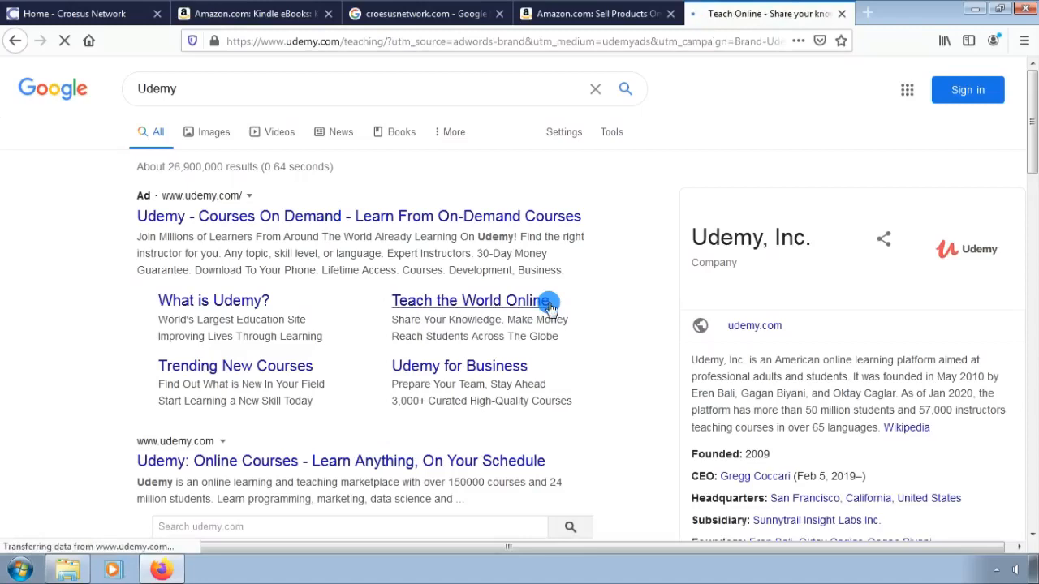
Load the Teach Online page and scroll past the statistics and support sections to the 'Become an instructor today' banner
click(464, 300)
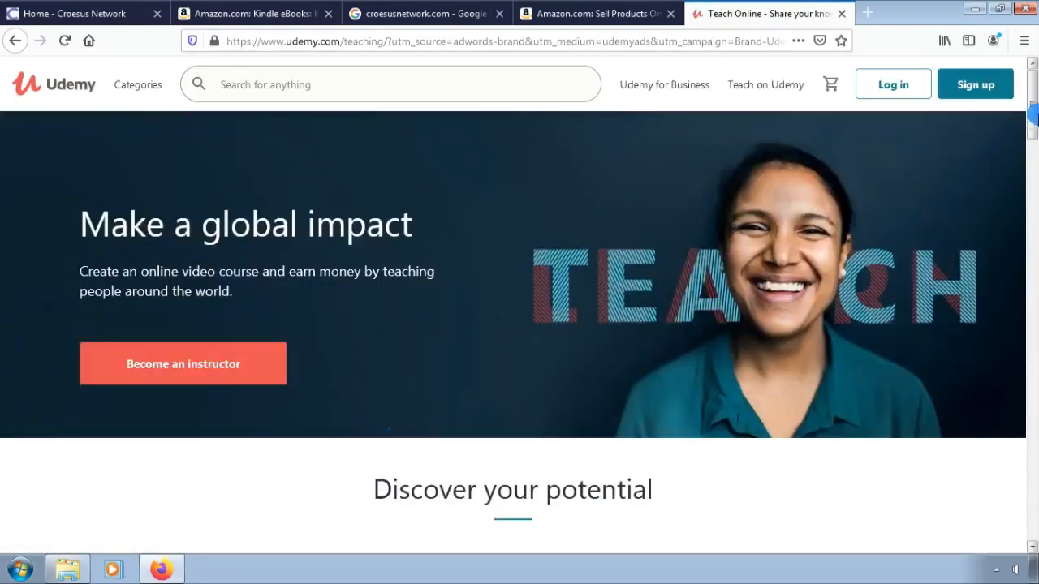
scroll(down, 3)
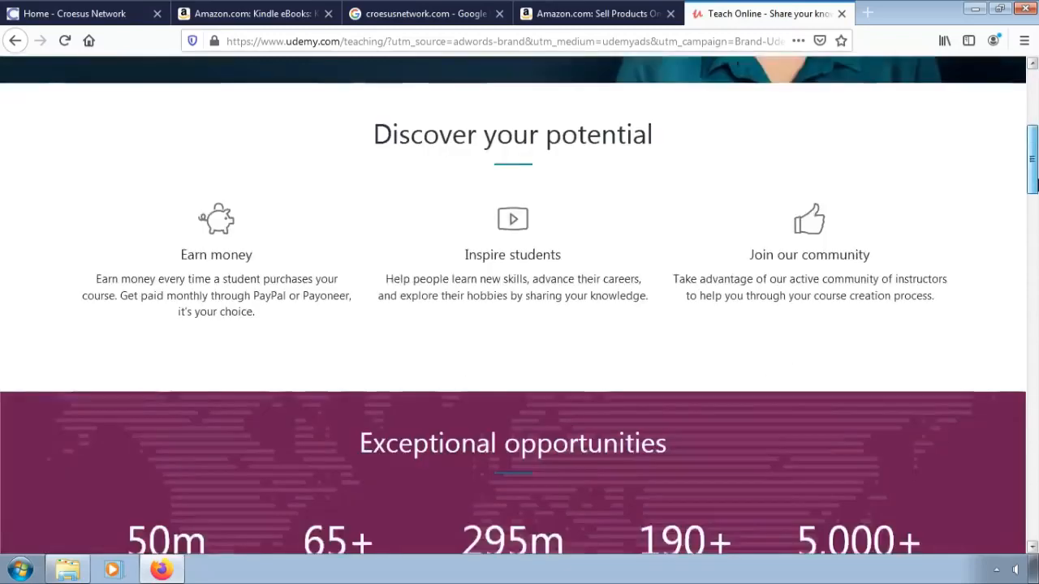
scroll(down, 3)
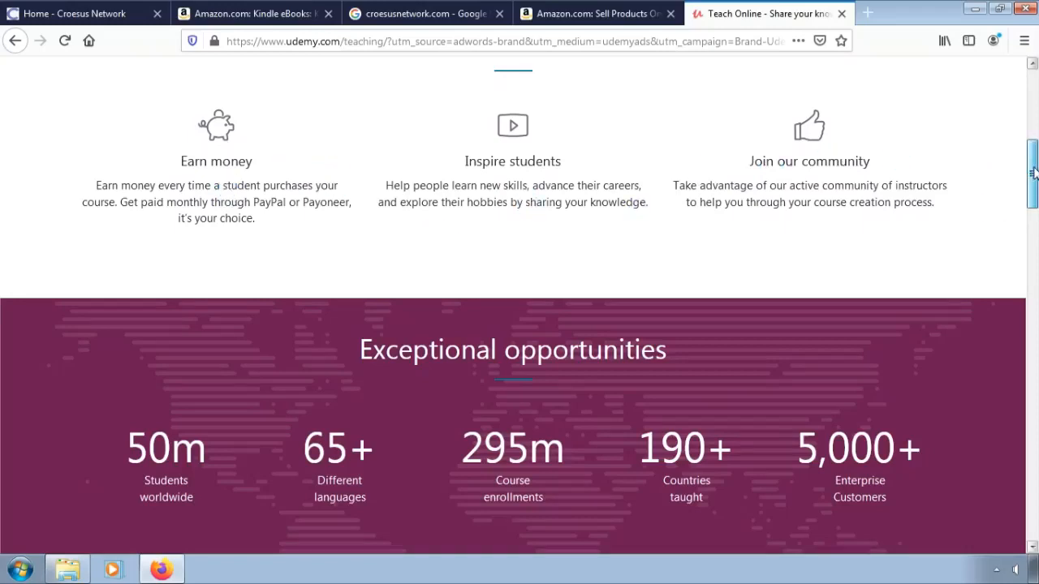
scroll(down, 3)
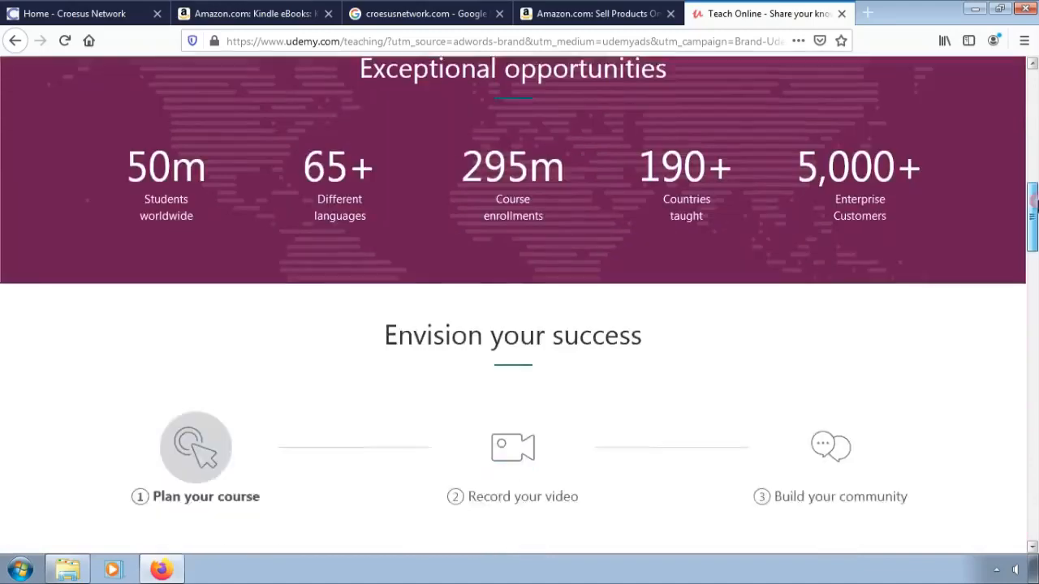
scroll(down, 3)
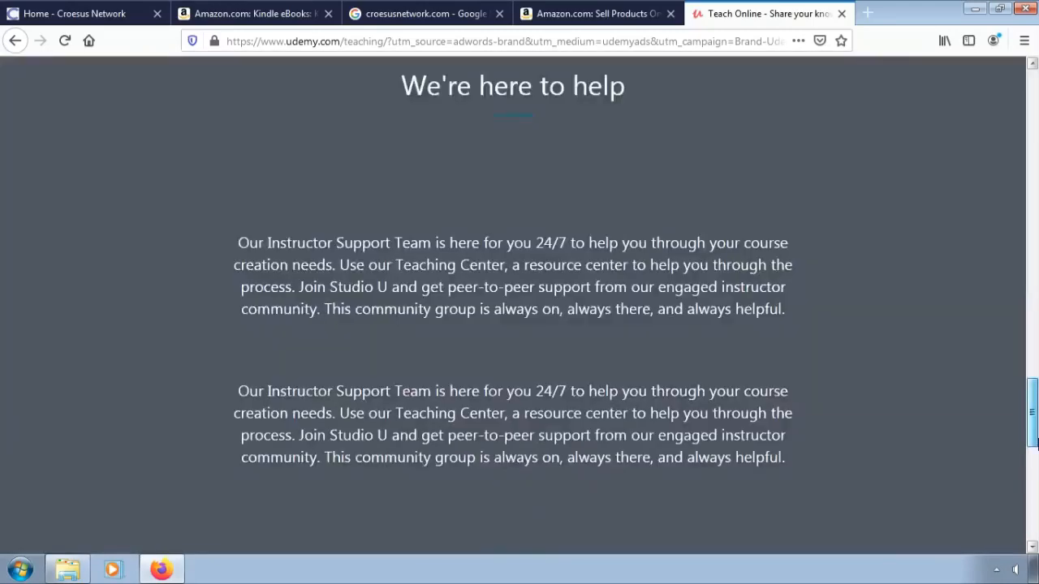
scroll(down, 3)
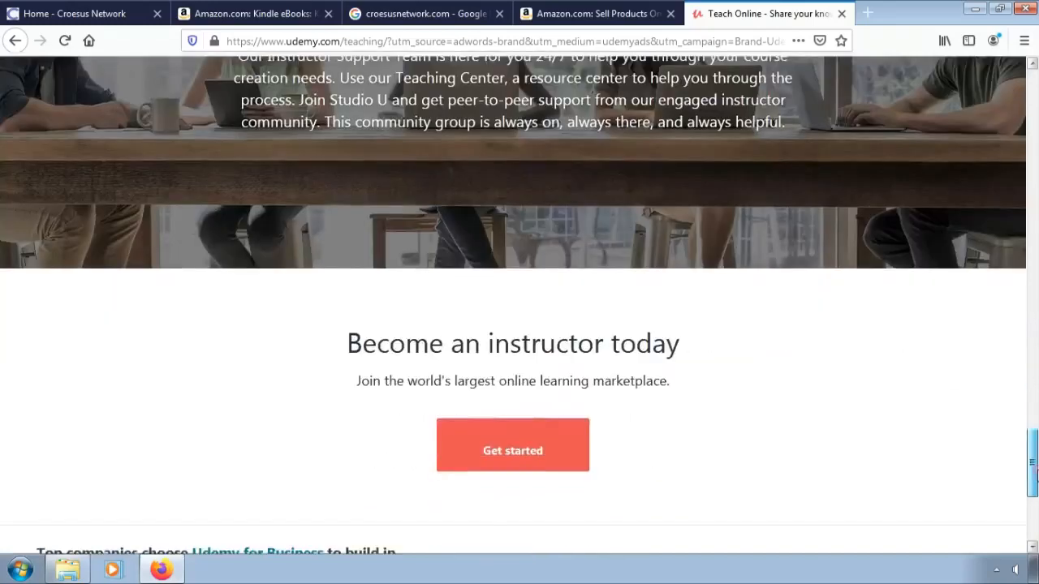
scroll(down, 3)
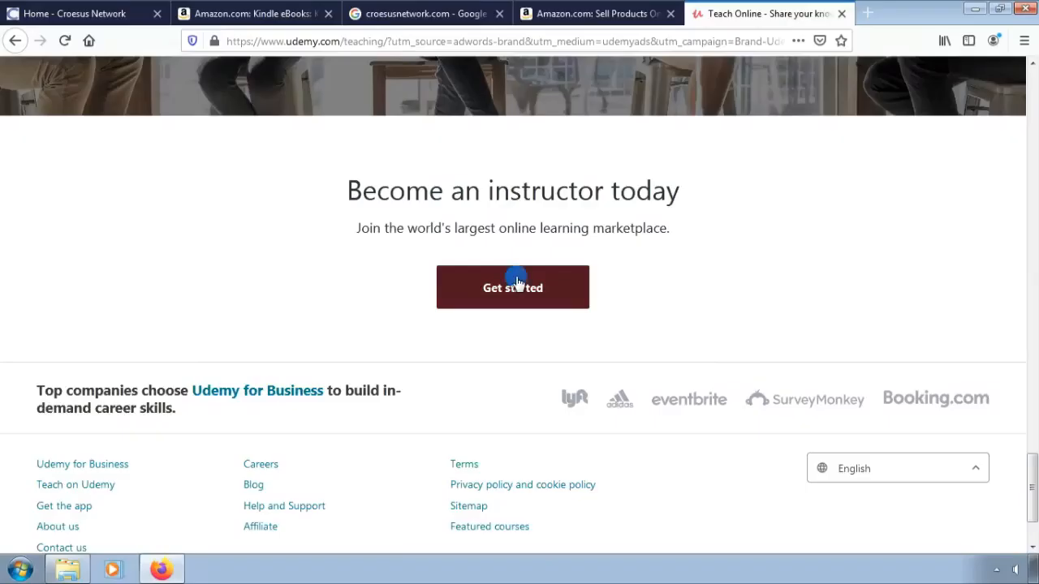
click(512, 286)
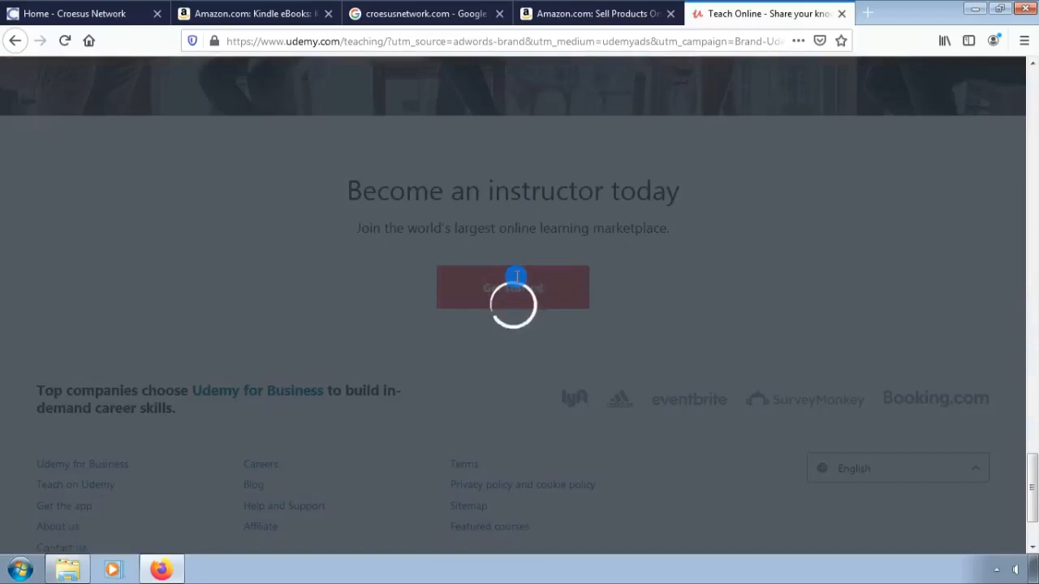
click(513, 286)
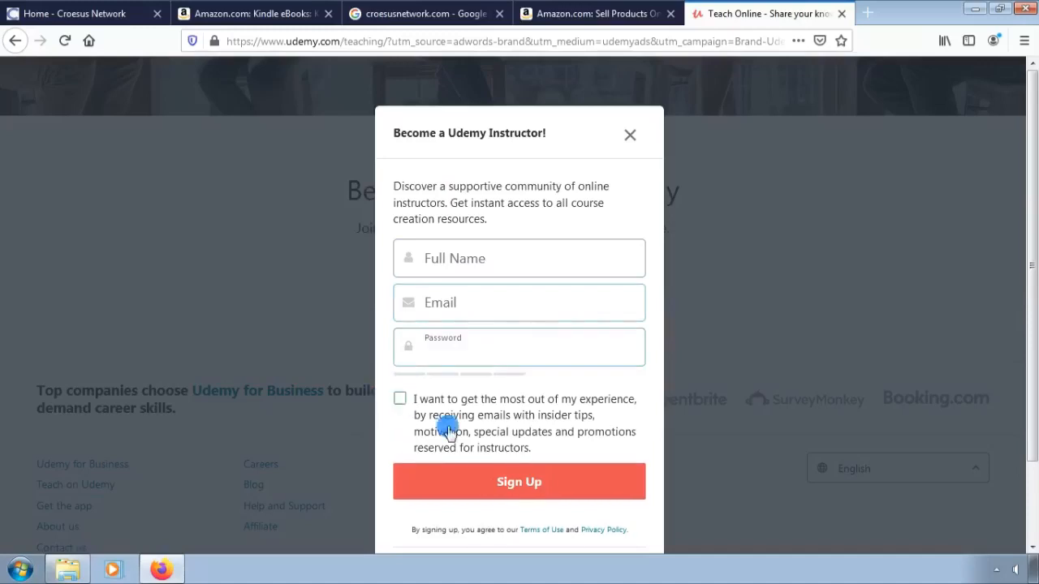
click(399, 399)
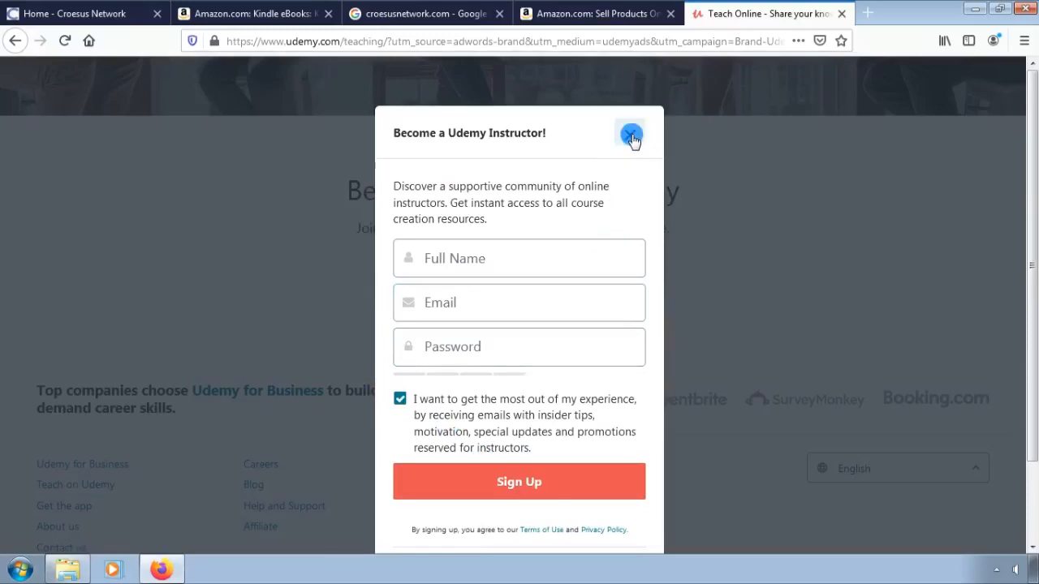
click(631, 134)
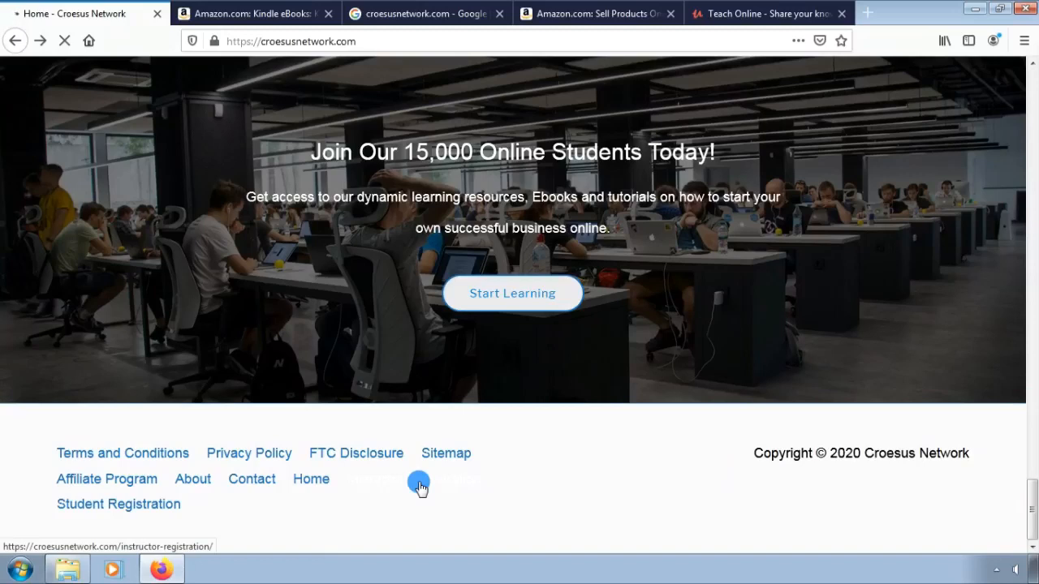
Follow the Instructor Registration link in the Croesus Network home page footer
click(421, 484)
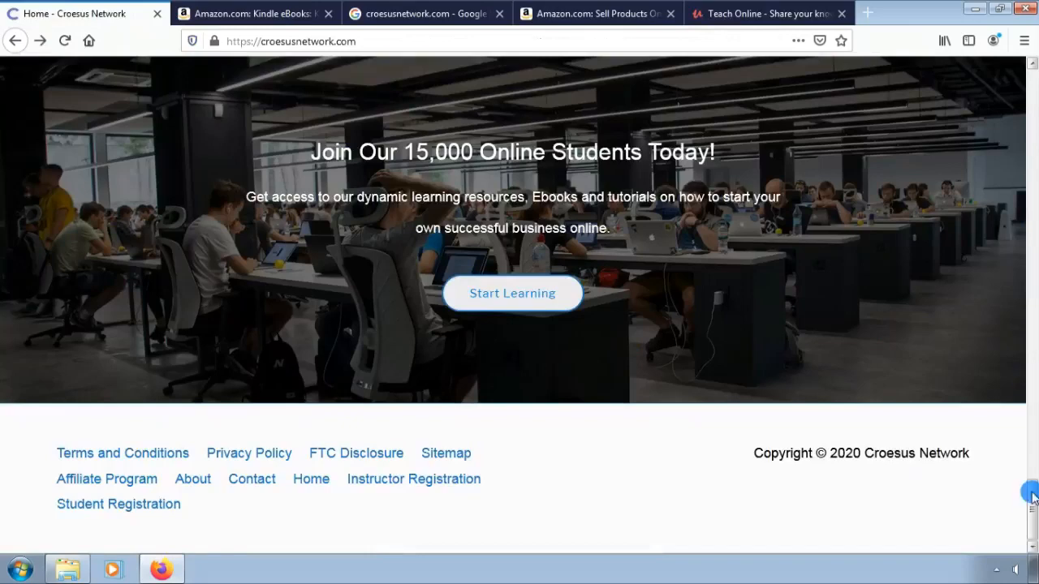
click(412, 479)
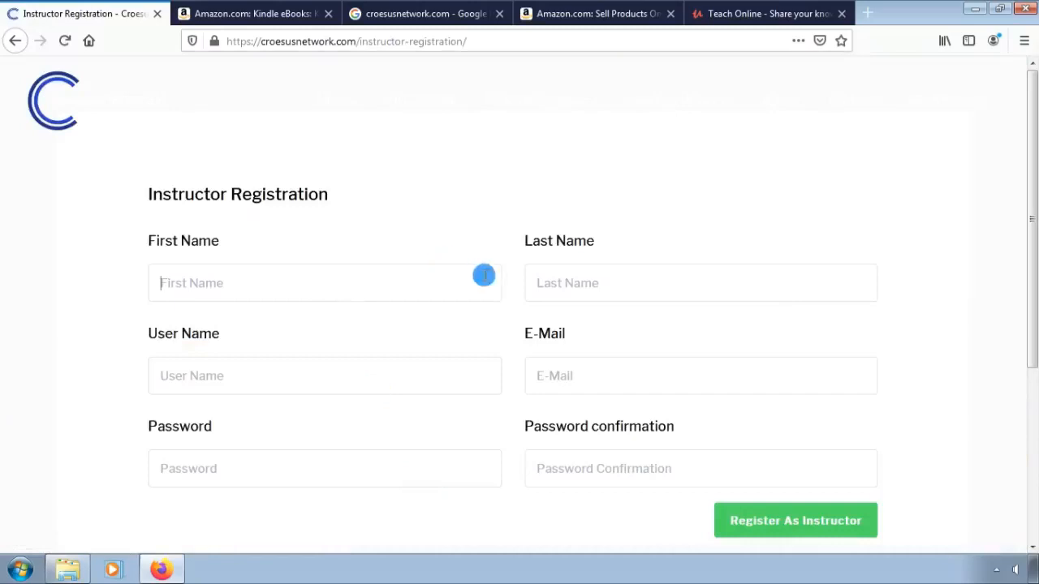
click(325, 283)
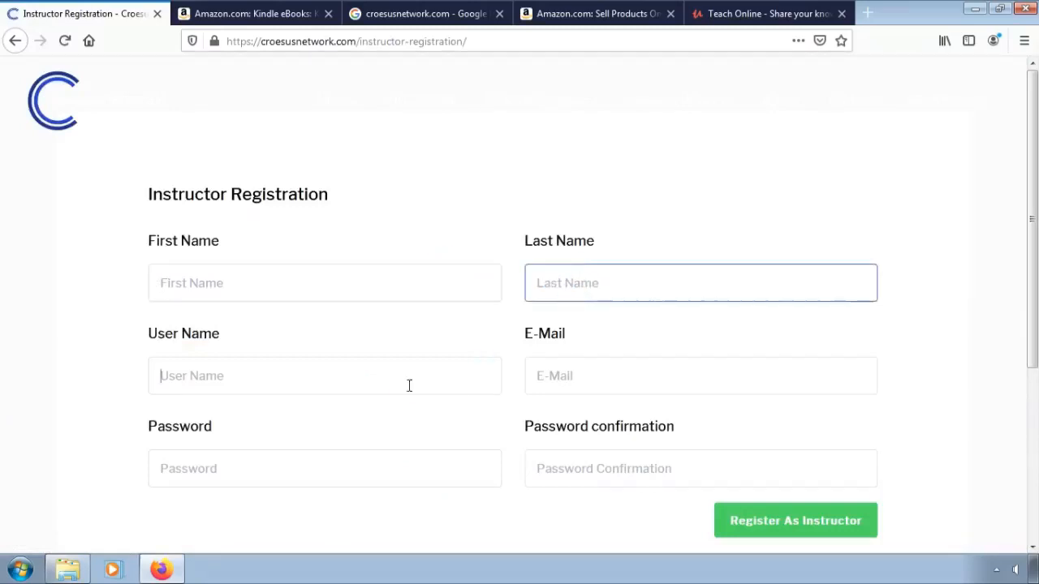
click(699, 375)
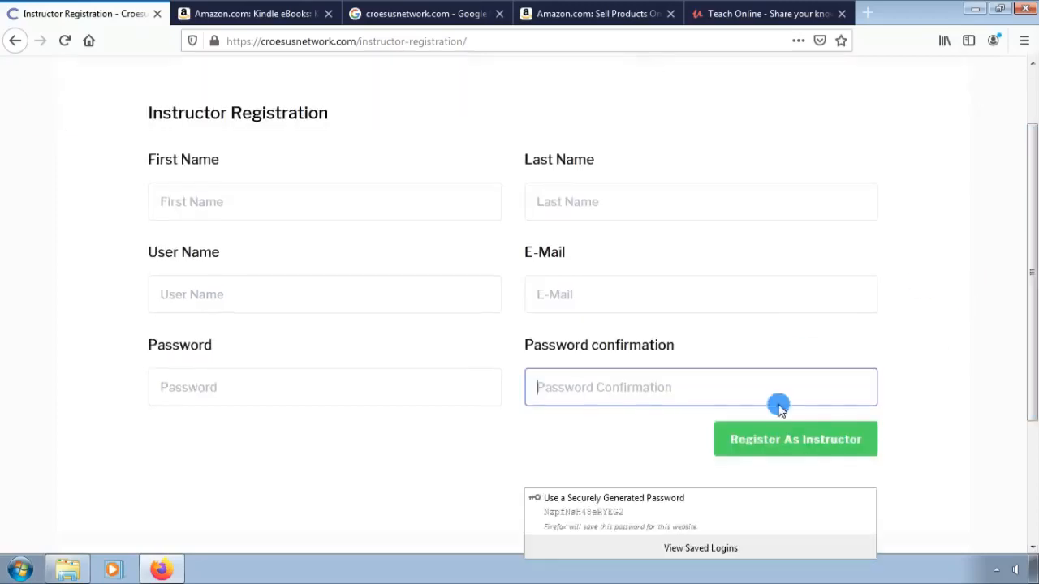
mouse_move(782, 448)
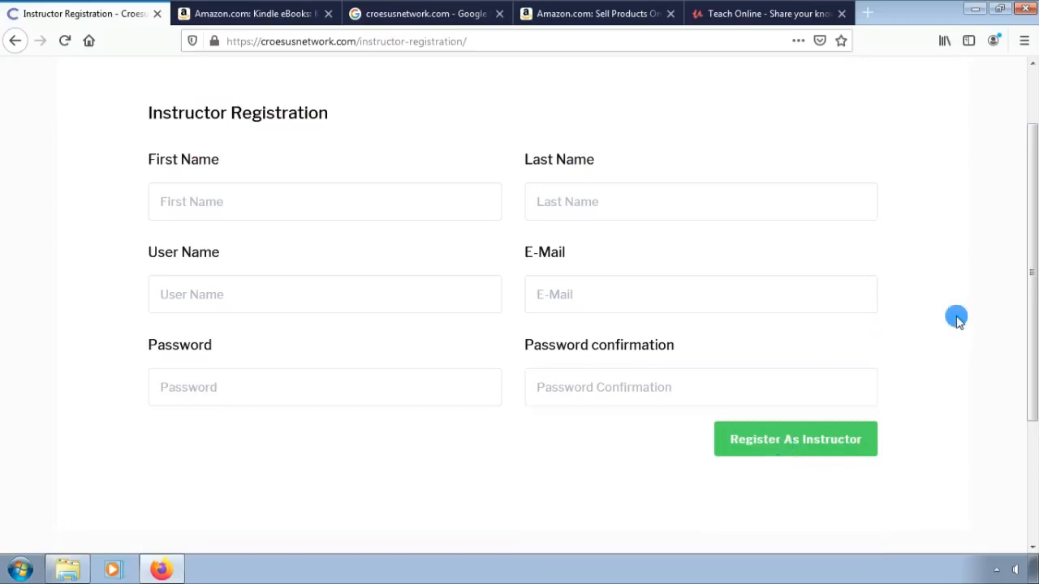
mouse_move(731, 224)
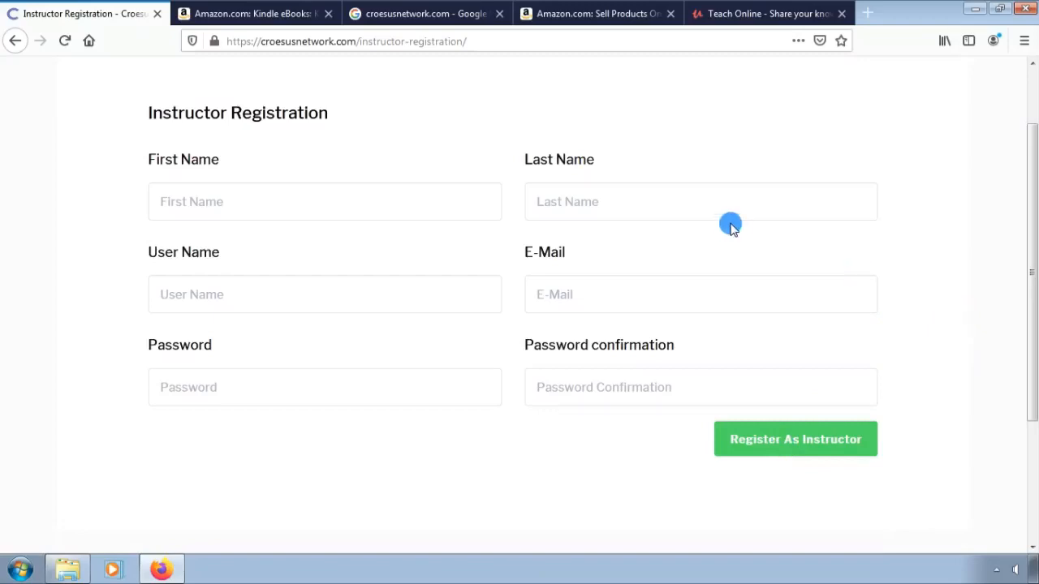
mouse_move(739, 155)
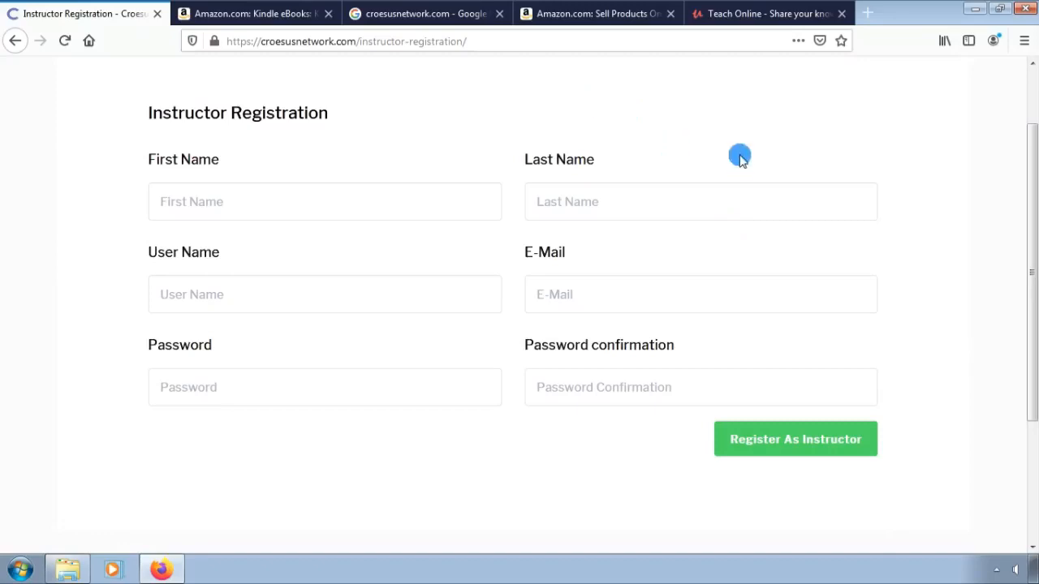